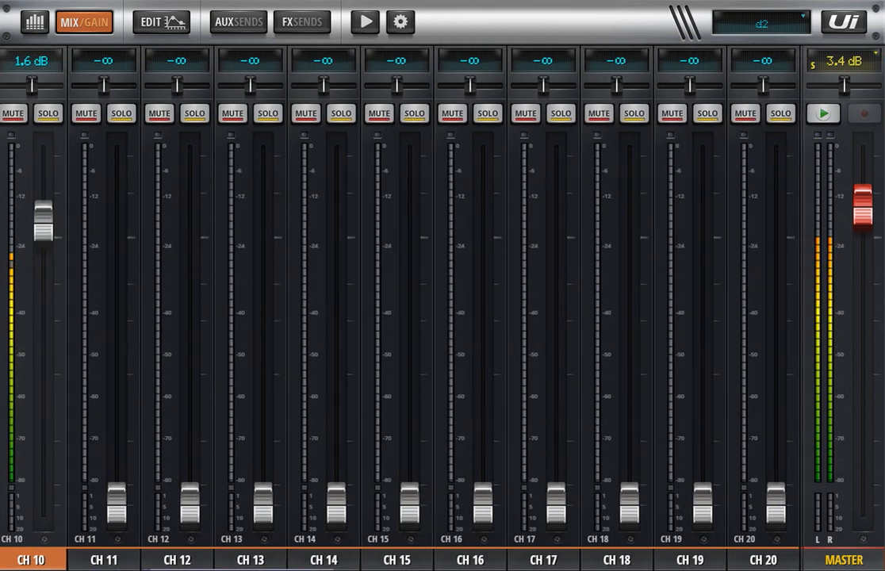
Step: Patch channel 1's input source to local Input 2
scroll(right, 3)
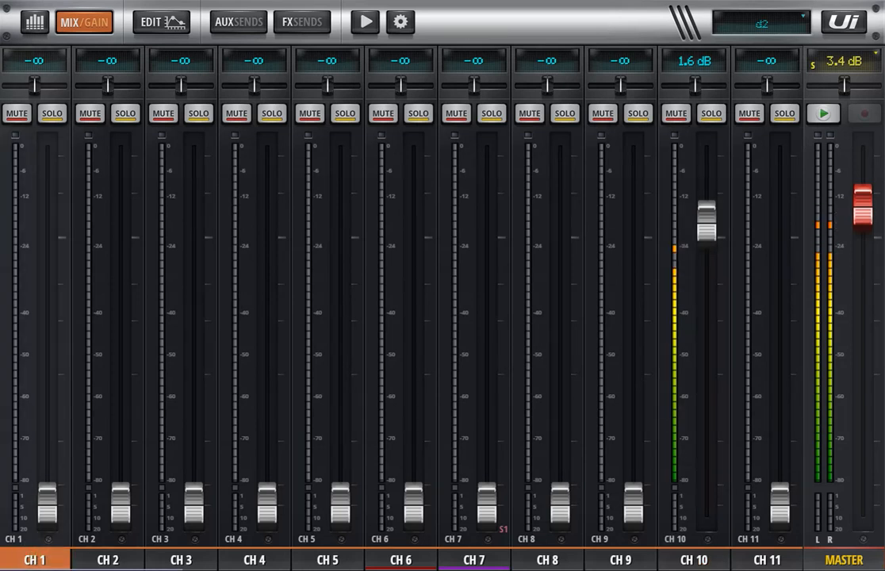
click(161, 21)
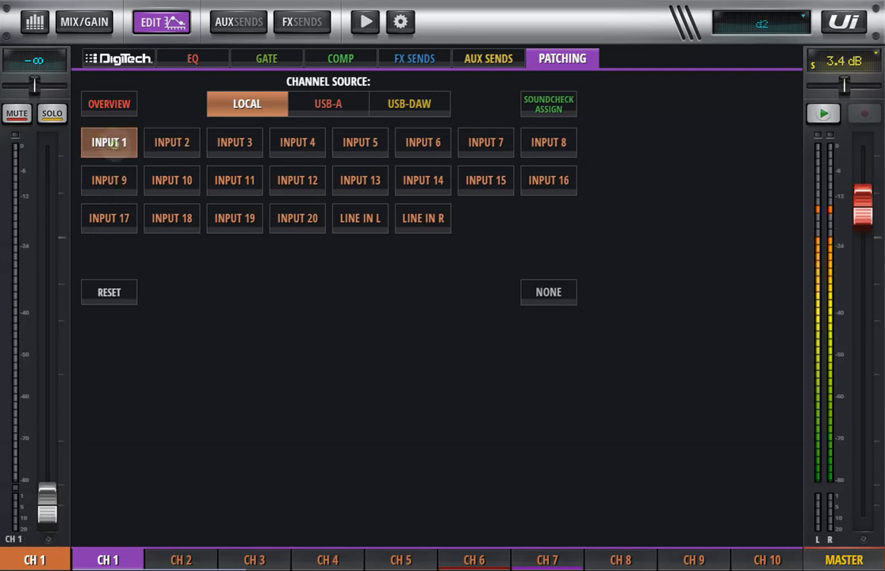
click(327, 104)
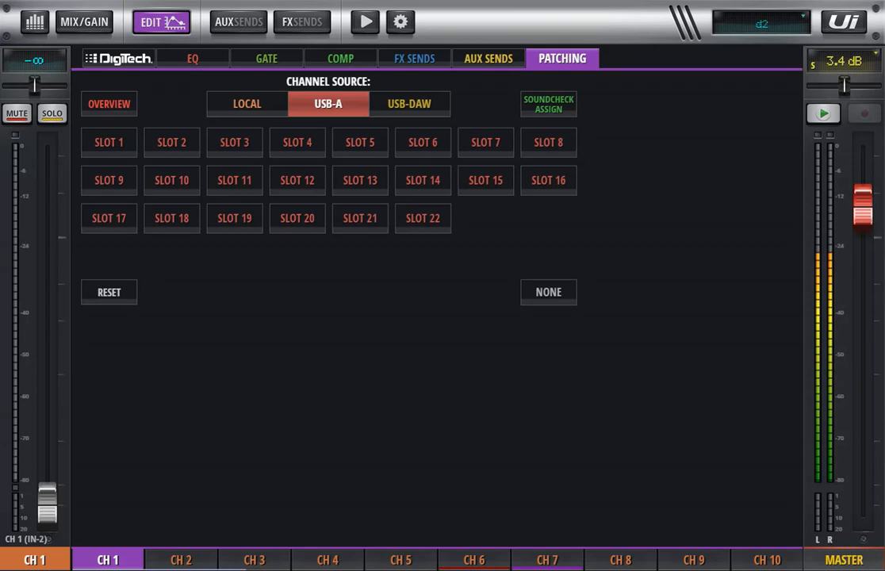
Step: Compare the local and USB-DAW source options, then return to the channel faders
click(247, 103)
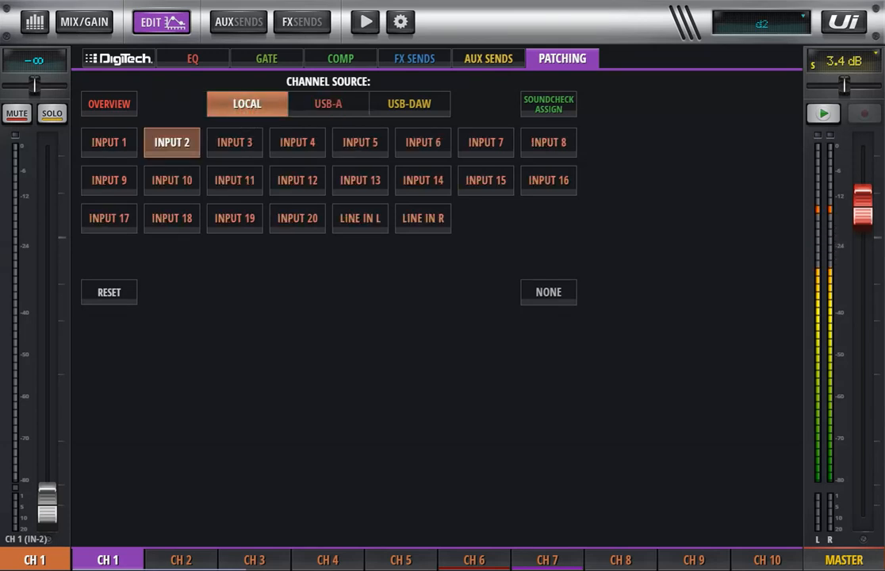
click(409, 103)
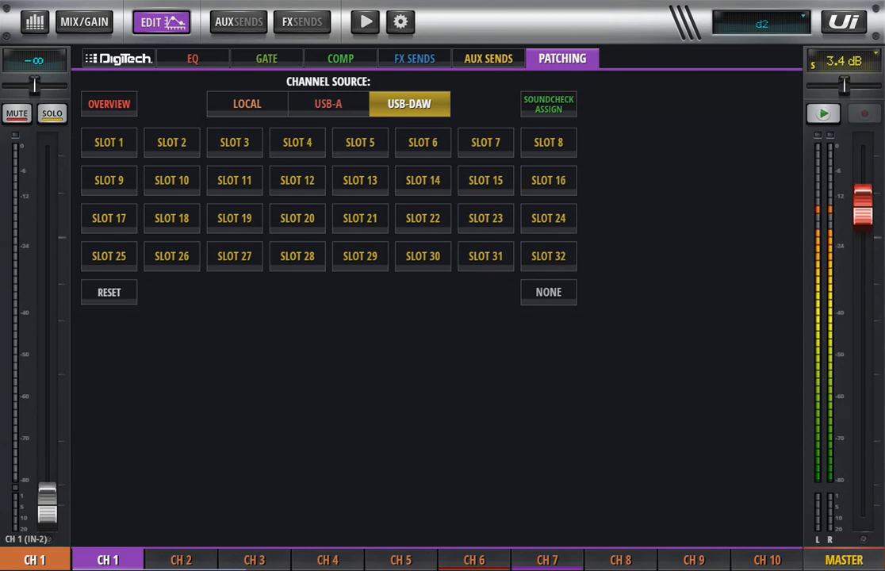
click(247, 103)
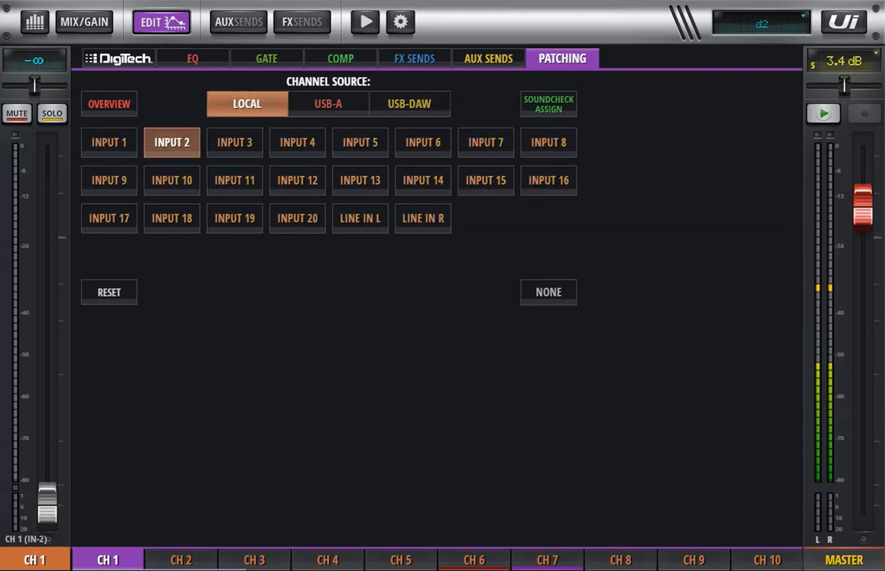
click(83, 21)
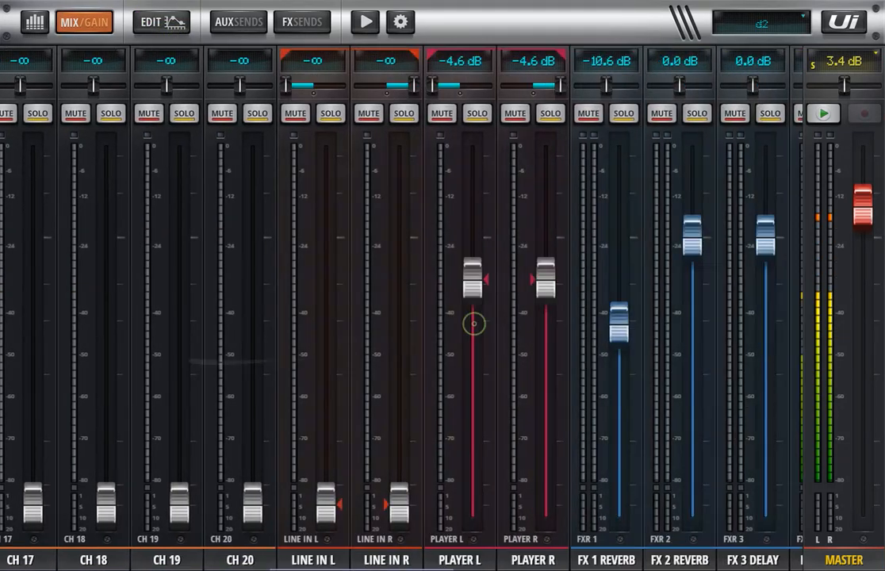
Step: Patch Line In L to USB-DAW Slot 1 and select the Line In R channel
scroll(right, 3)
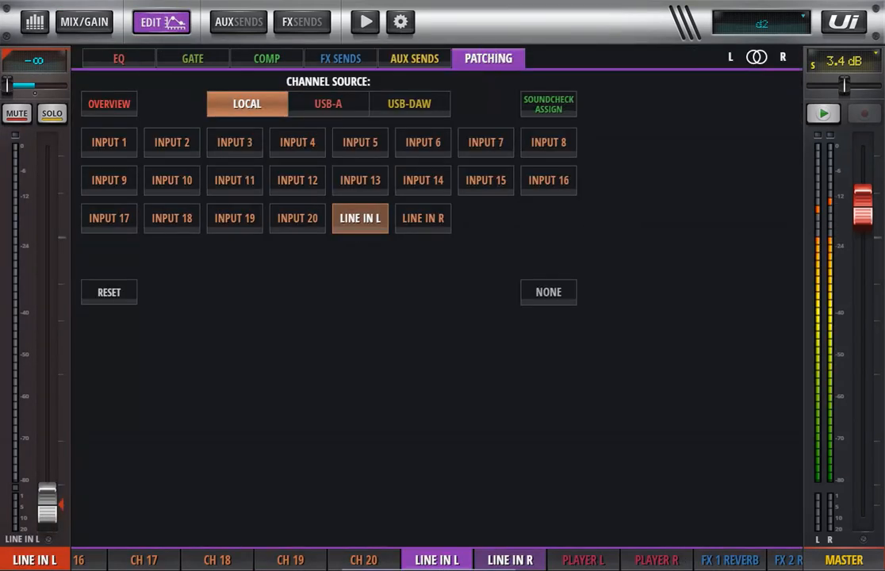
click(410, 104)
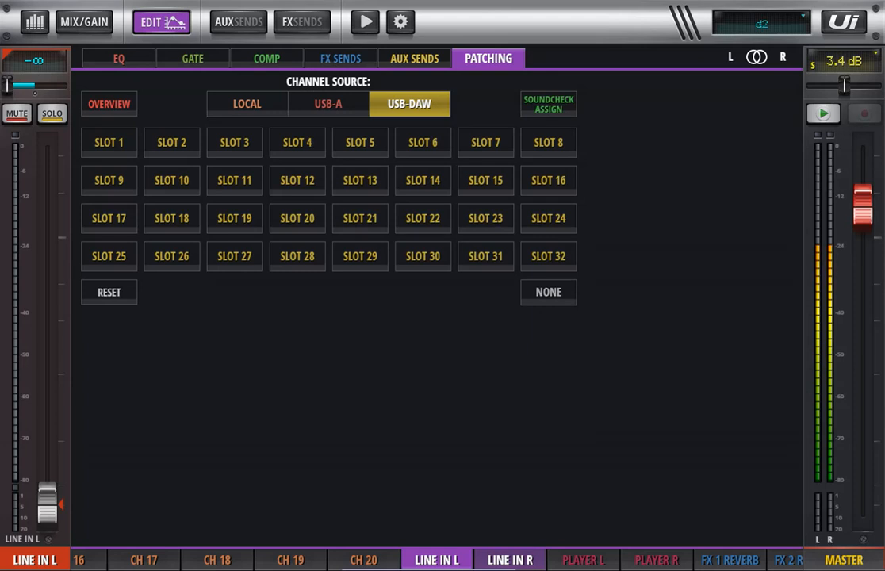
click(109, 142)
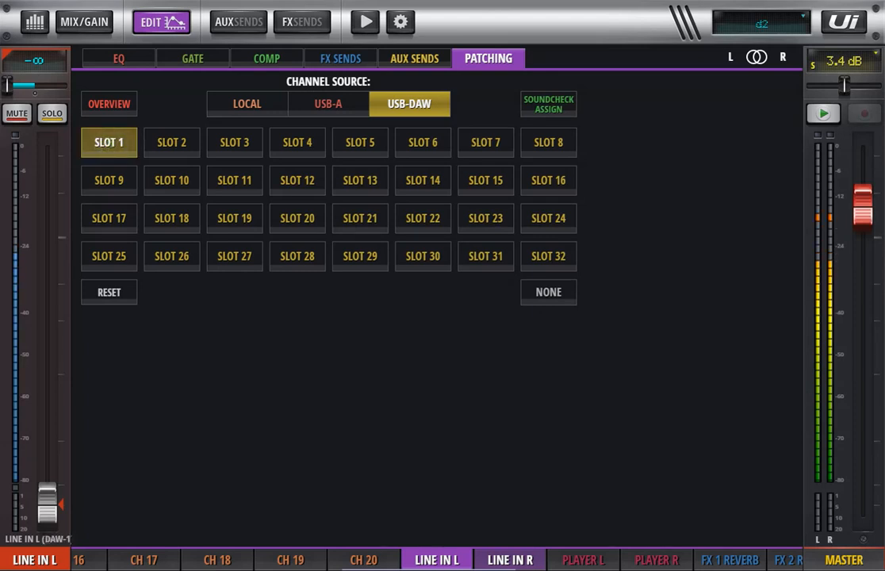
click(509, 559)
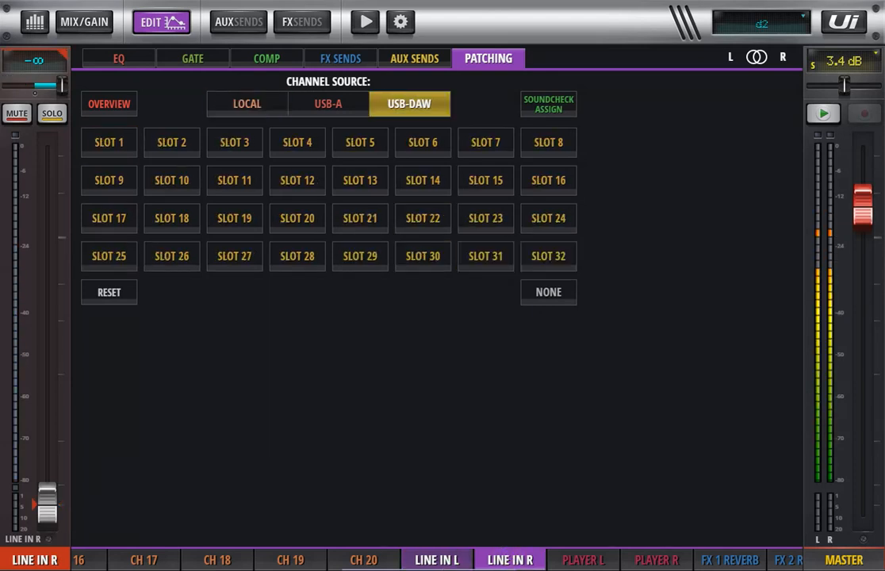
Step: Patch Line In R to USB-DAW Slot 2 and go back to the mix faders
click(172, 142)
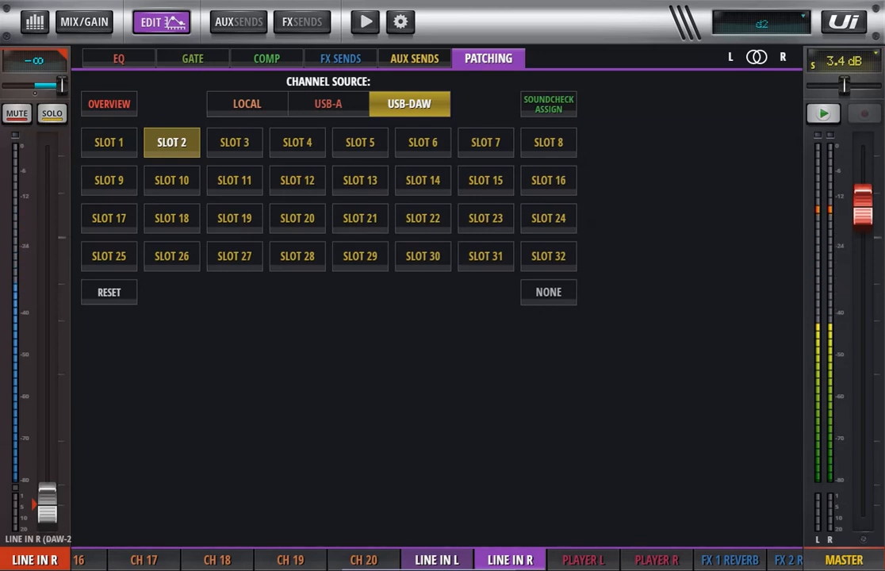
click(85, 22)
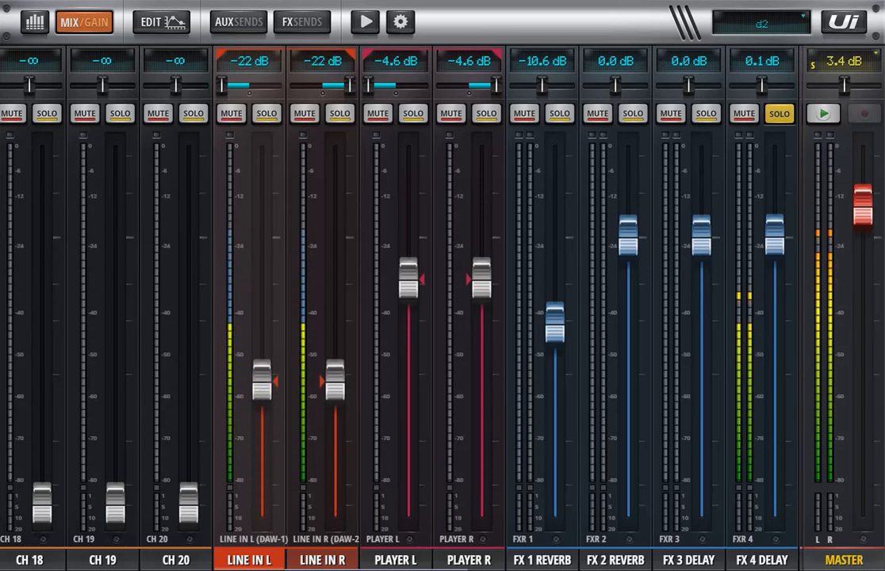
Step: Pull the Line In L and R faders down to −∞
drag(260, 379, 260, 503)
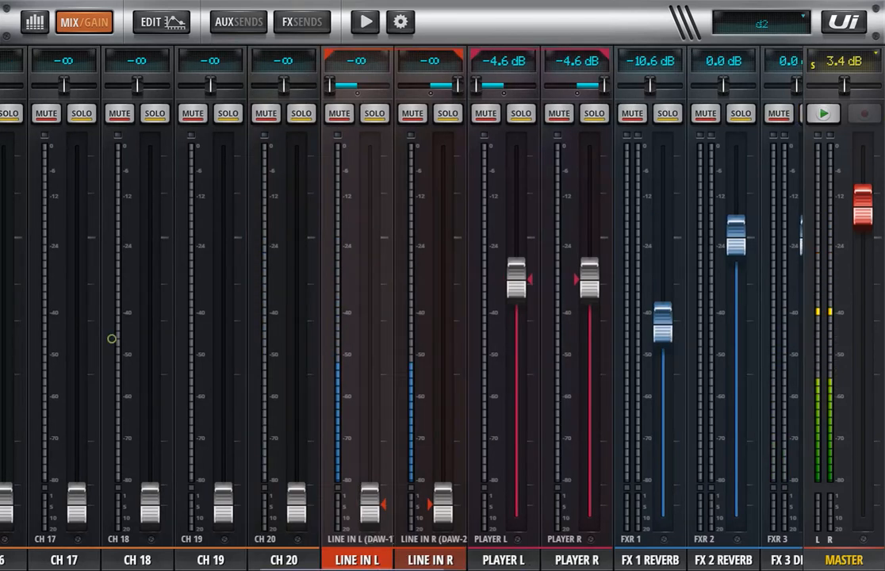
scroll(left, 3)
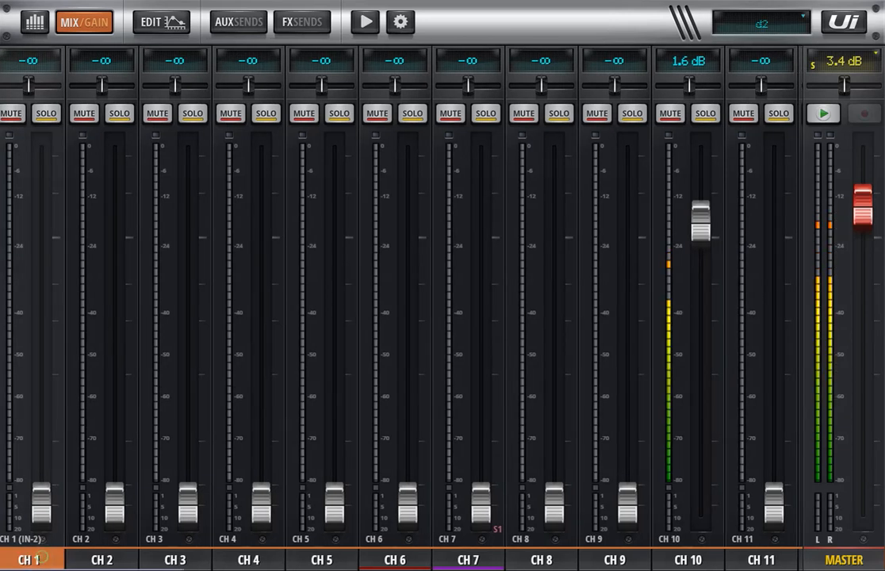
Step: After checking USB-A, patch channel 1 back to local Input 1, showing USB-DAW slots
click(161, 22)
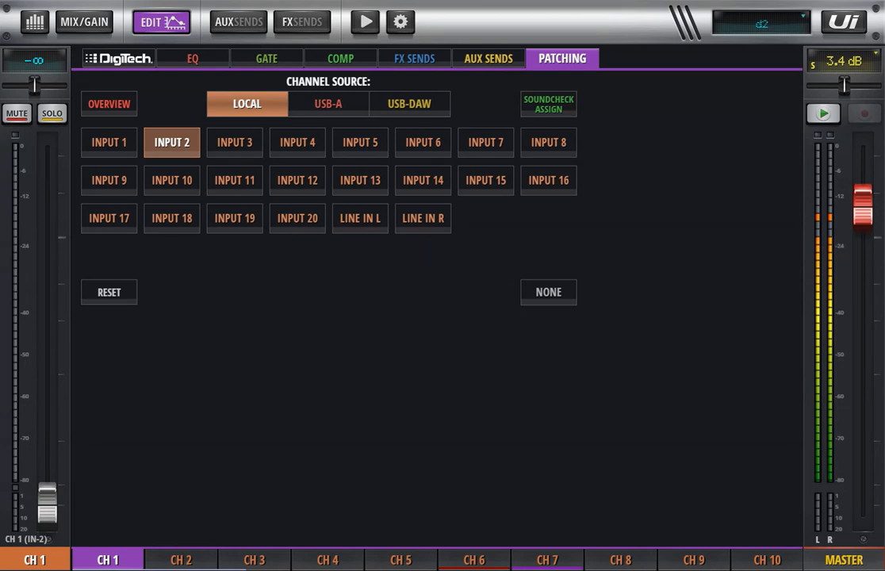
click(327, 103)
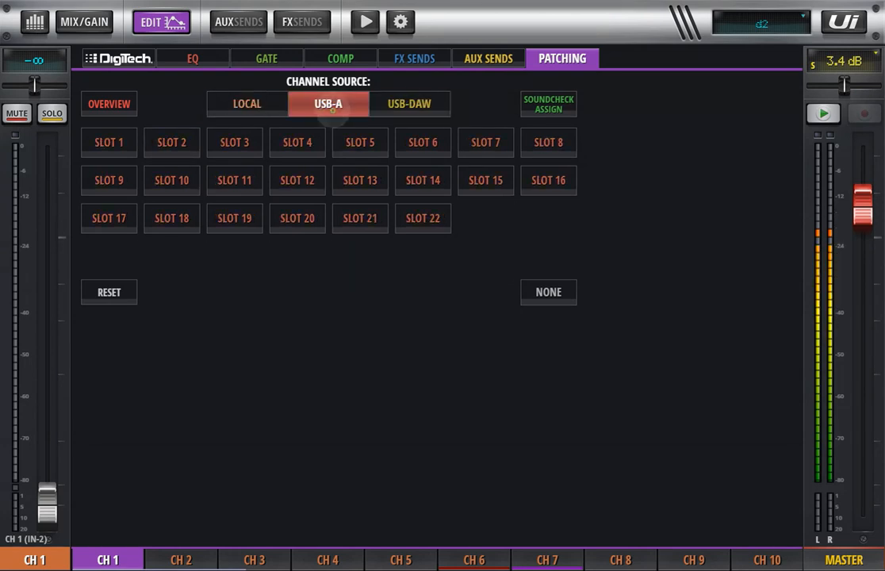
click(247, 104)
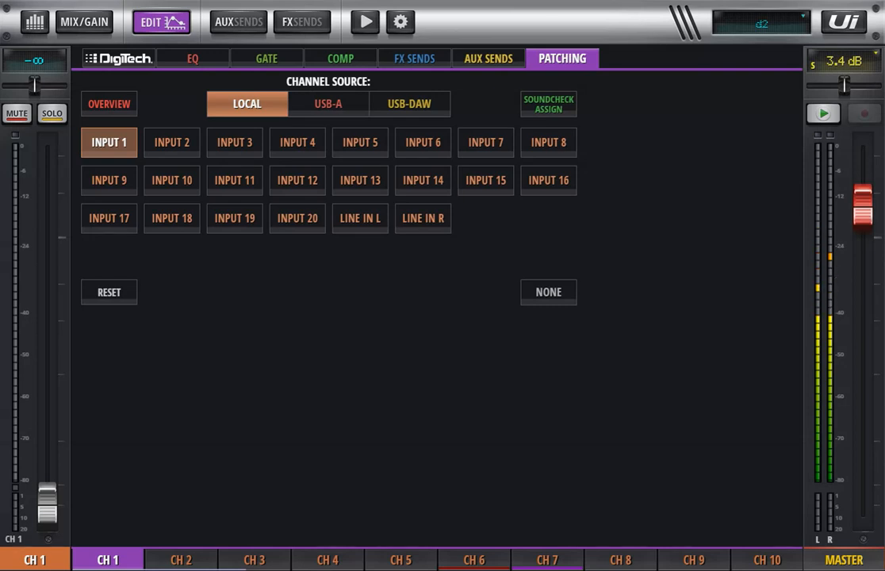
click(410, 103)
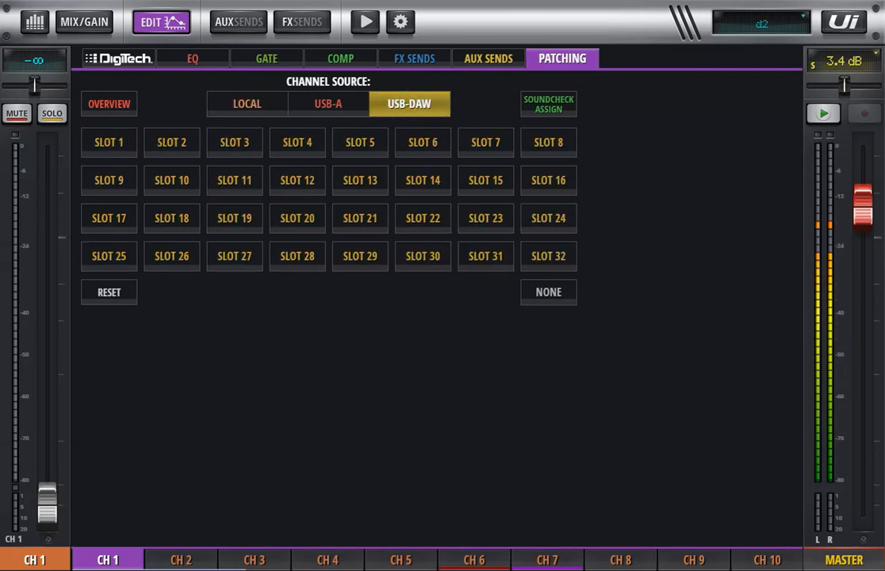